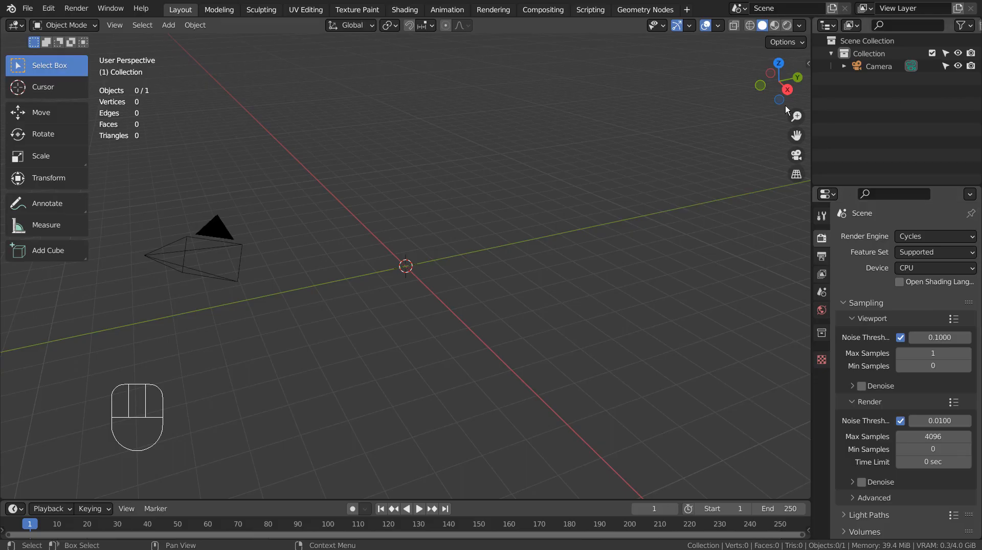
Step: Open the Shift+A add menu to reach Curve > Knots > Torus Knot Plus
key(shift+a)
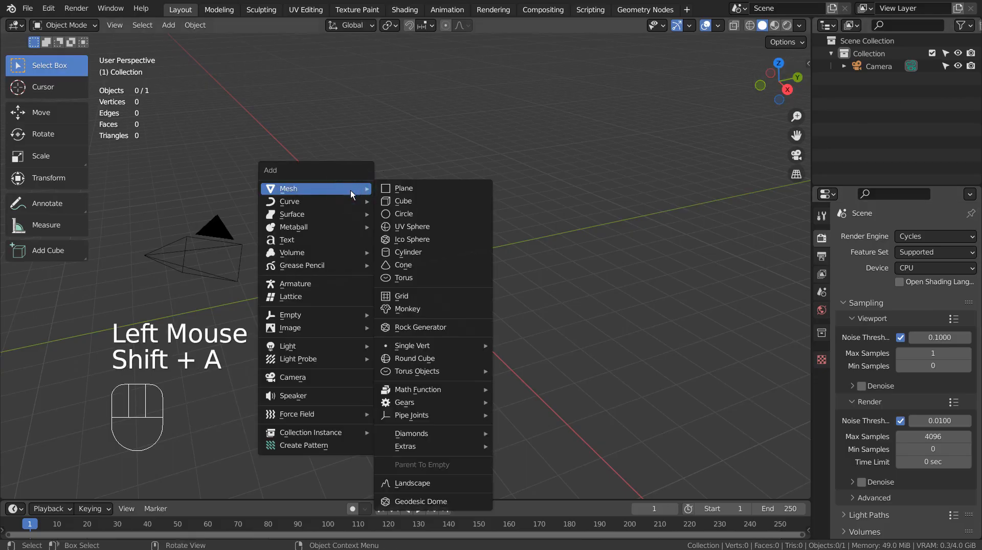
mouse_move(290, 201)
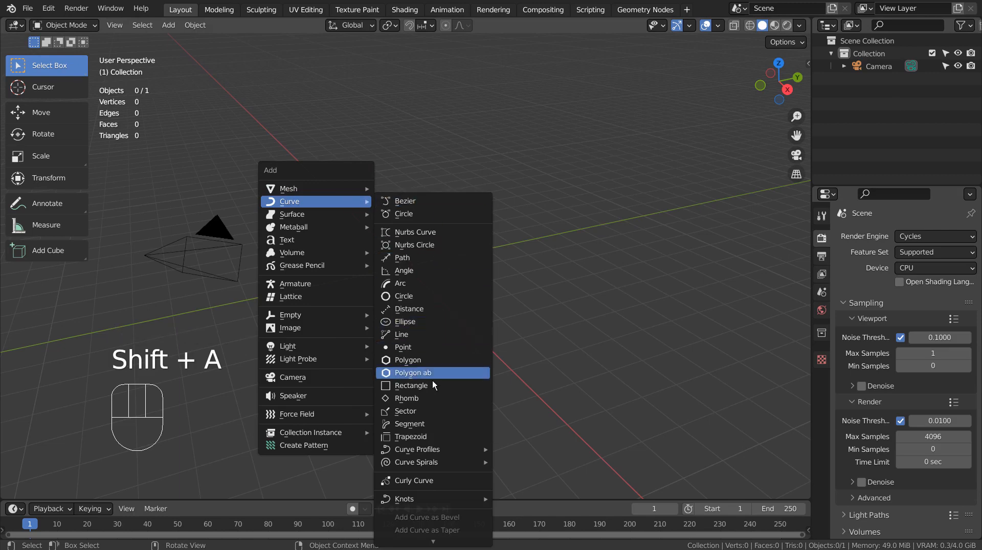
mouse_move(404, 499)
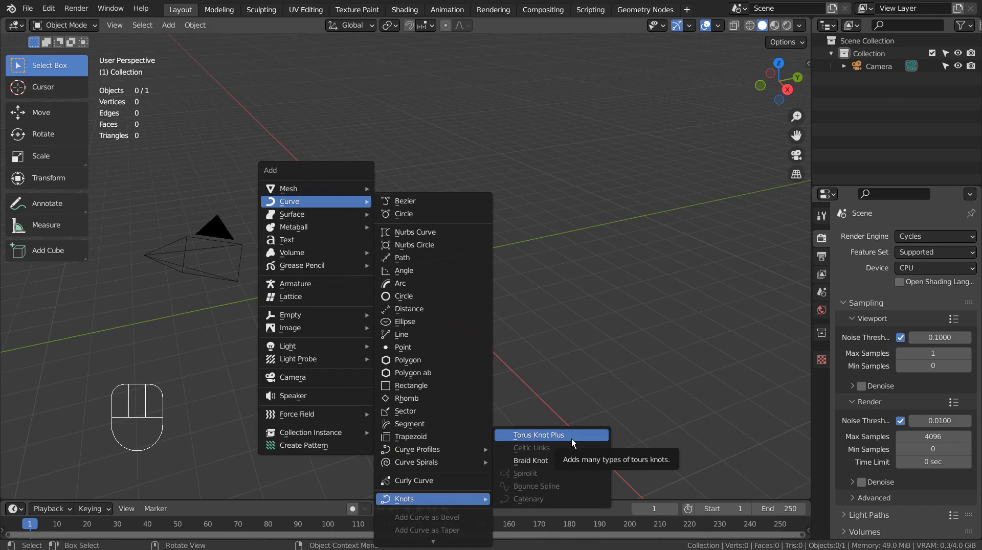
Step: Add a Torus Knot Plus curve, enable Extra Options and raise Revolutions to 4
click(539, 435)
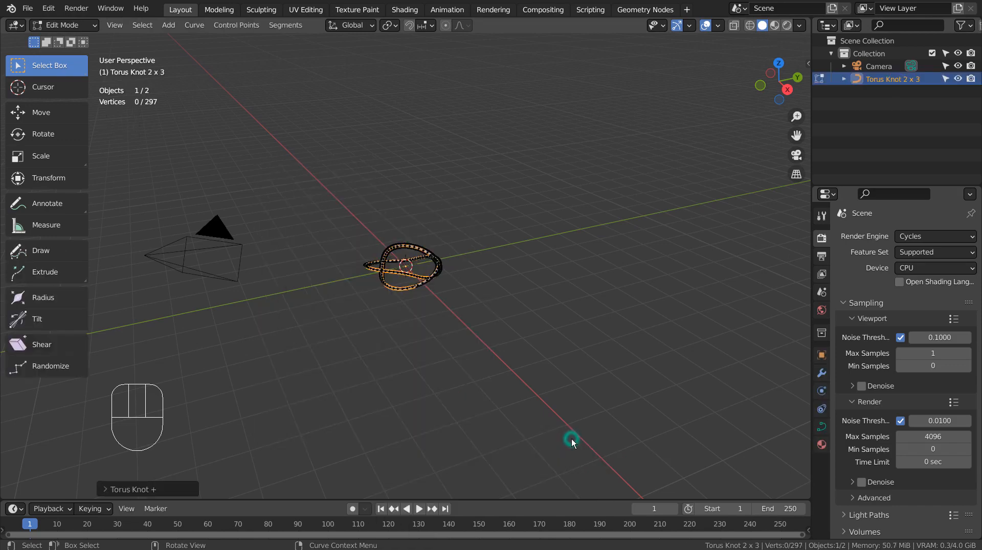
scroll(up, 3)
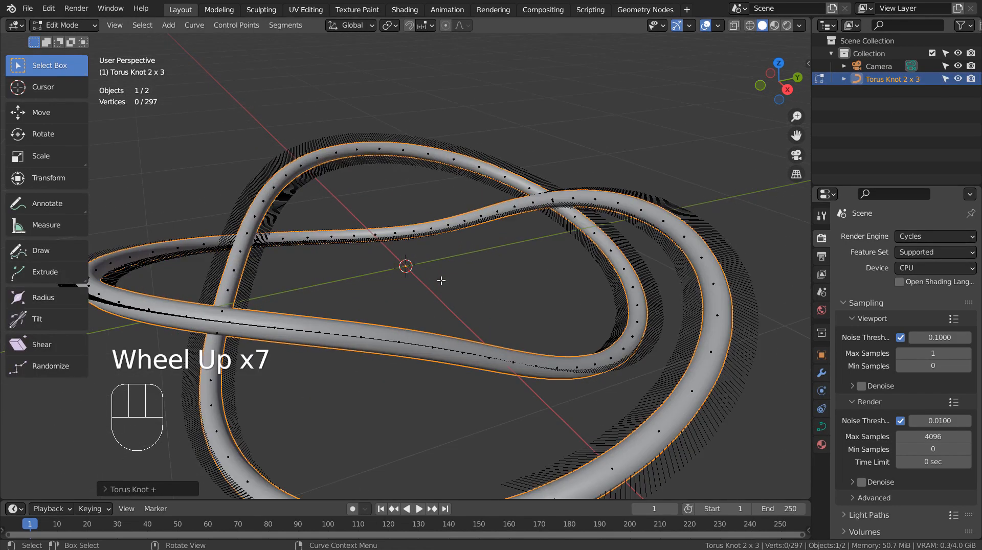
scroll(down, 3)
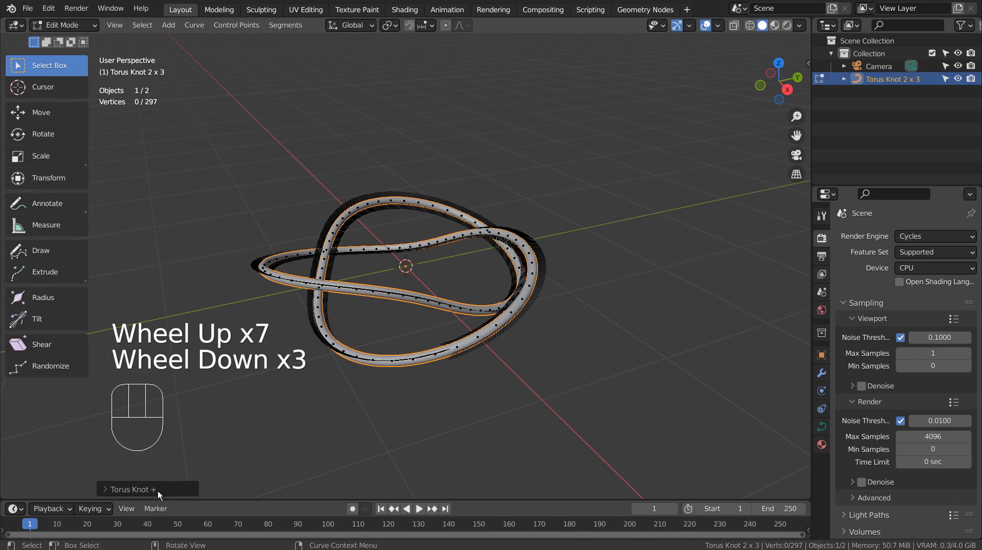
click(132, 489)
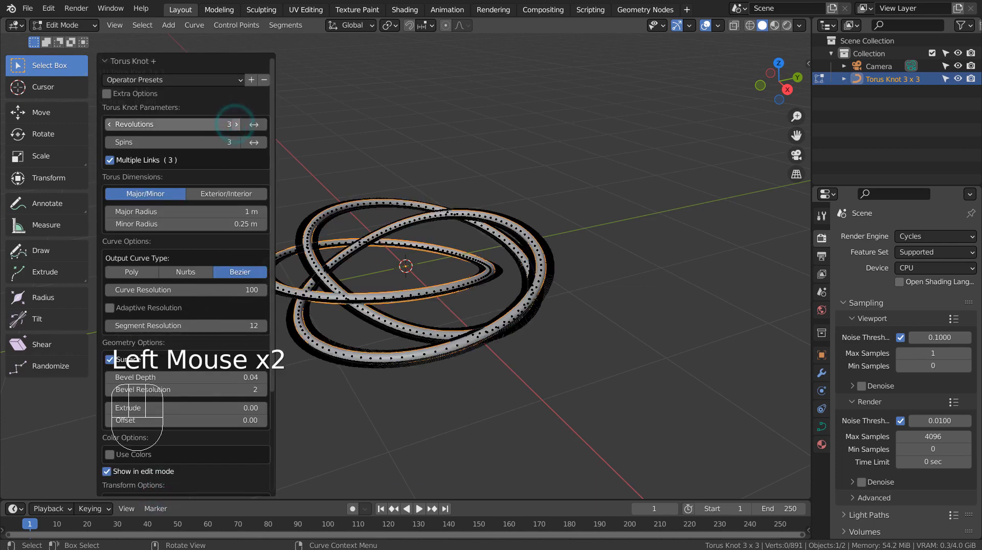
click(109, 93)
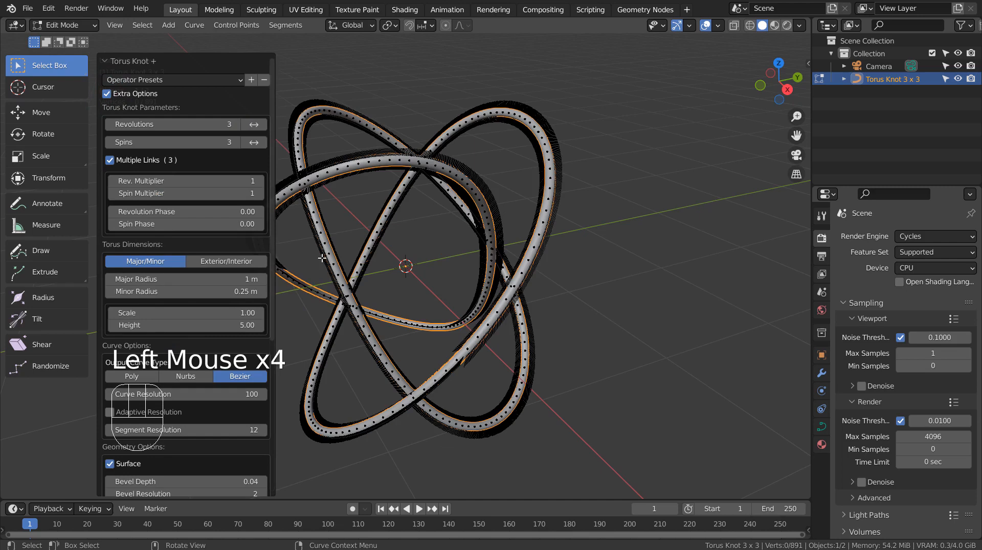
scroll(down, 3)
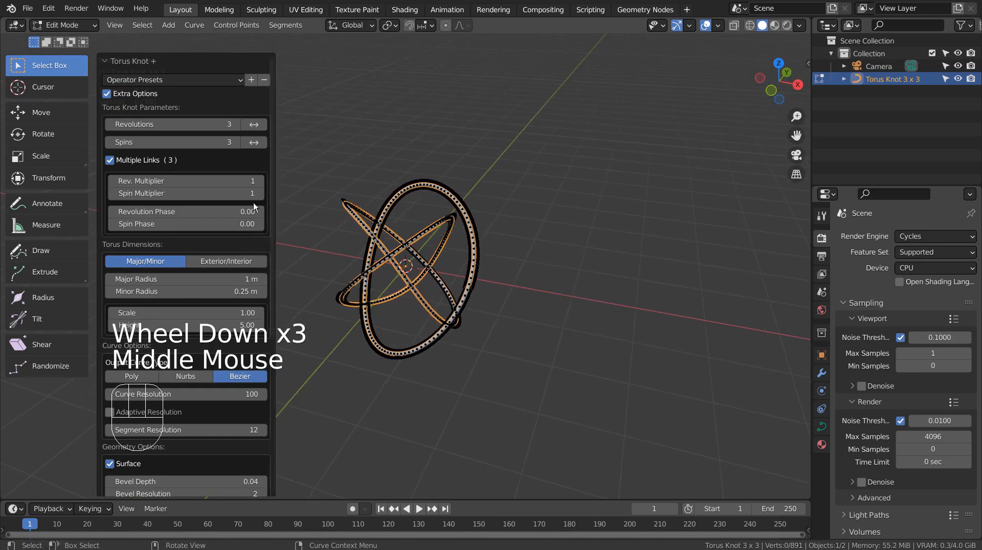
click(257, 124)
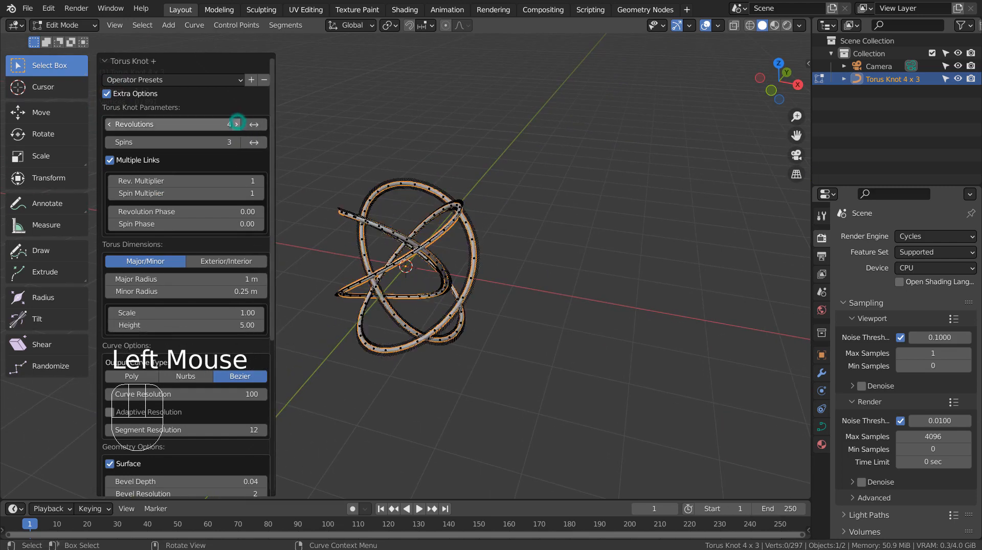
Step: Set the knot to 38 revolutions, 1 spin, spin multiplier 1 and spin phase 5
click(255, 124)
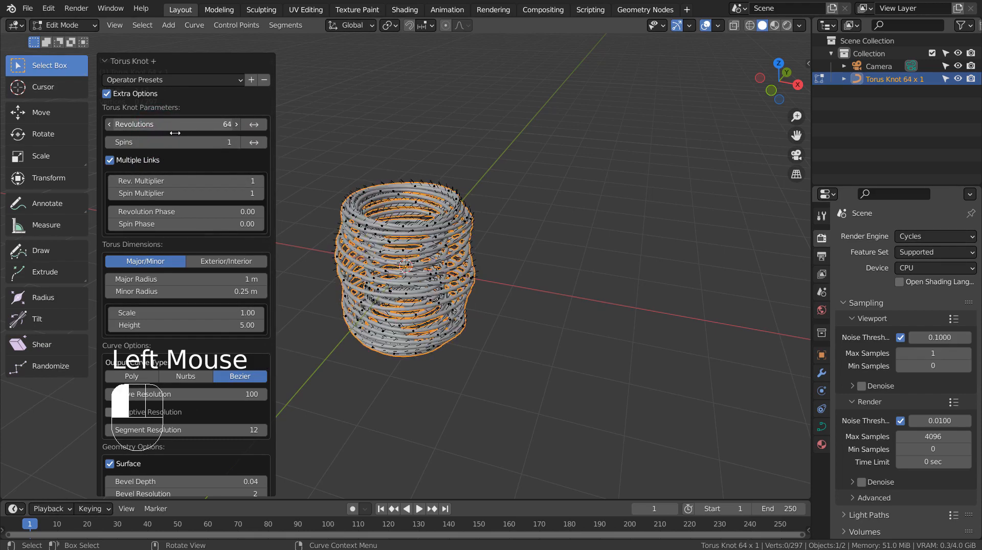
drag(188, 124, 169, 123)
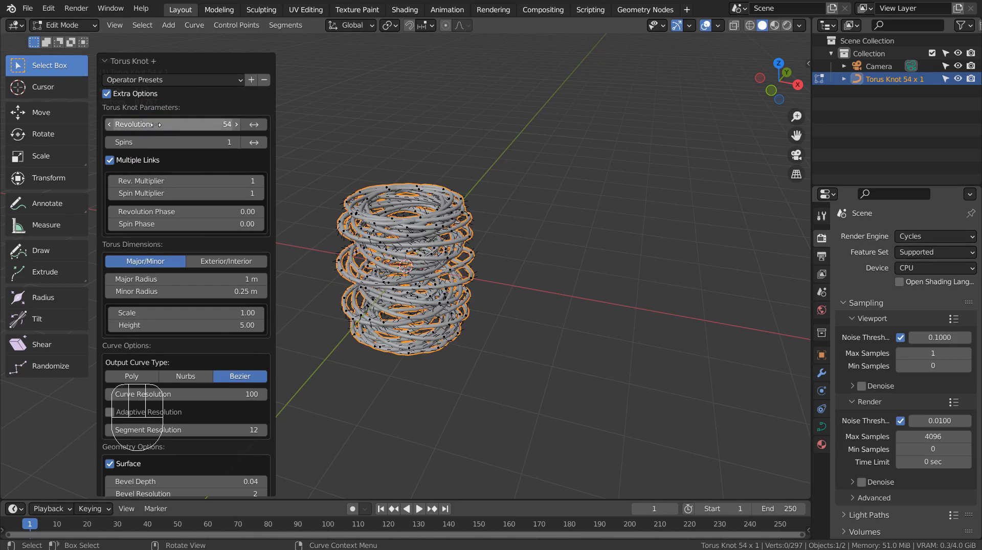
mouse_move(237, 154)
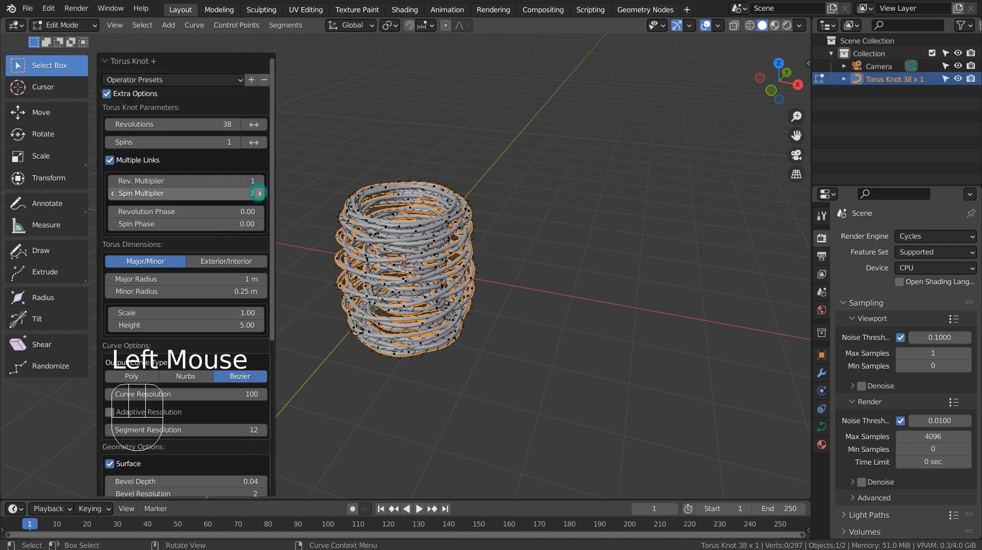
click(259, 192)
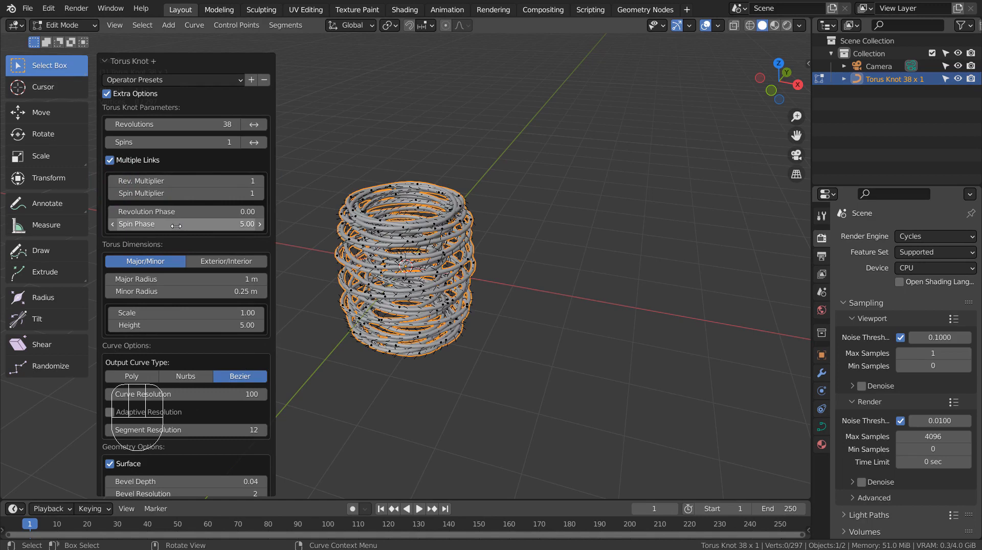
Step: Set Major Radius 1.5 m, Minor Radius 0.13 m, Scale 1.00 and Height 10
click(181, 223)
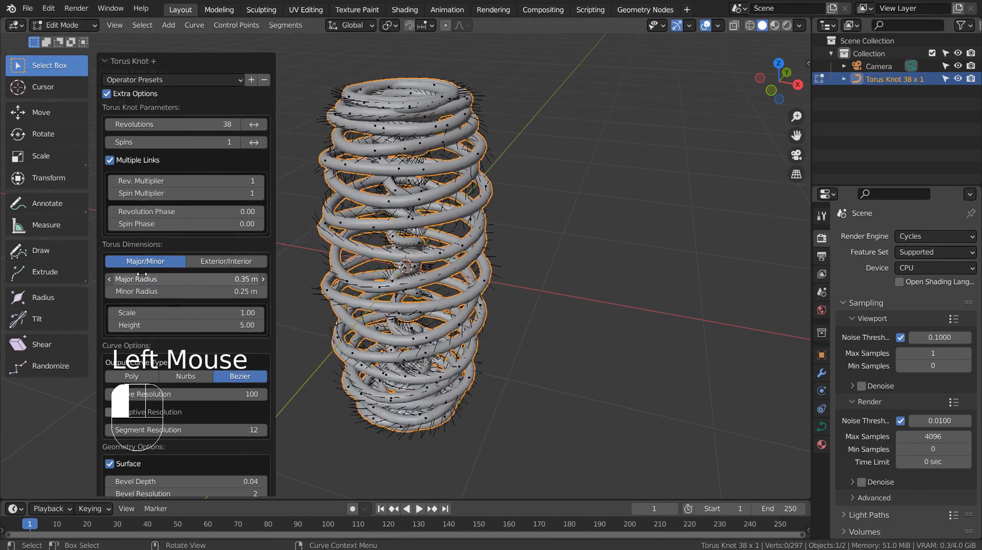
scroll(down, 3)
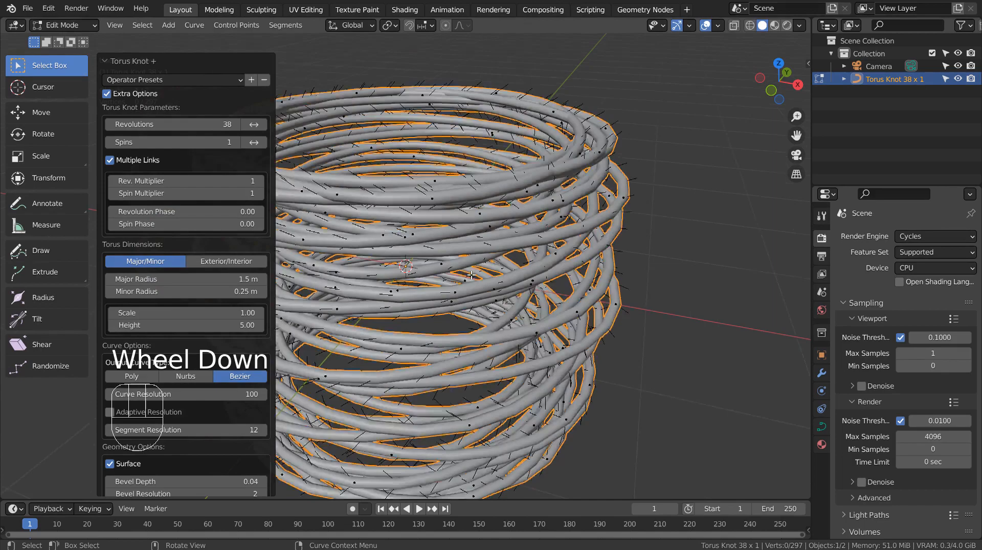
scroll(down, 3)
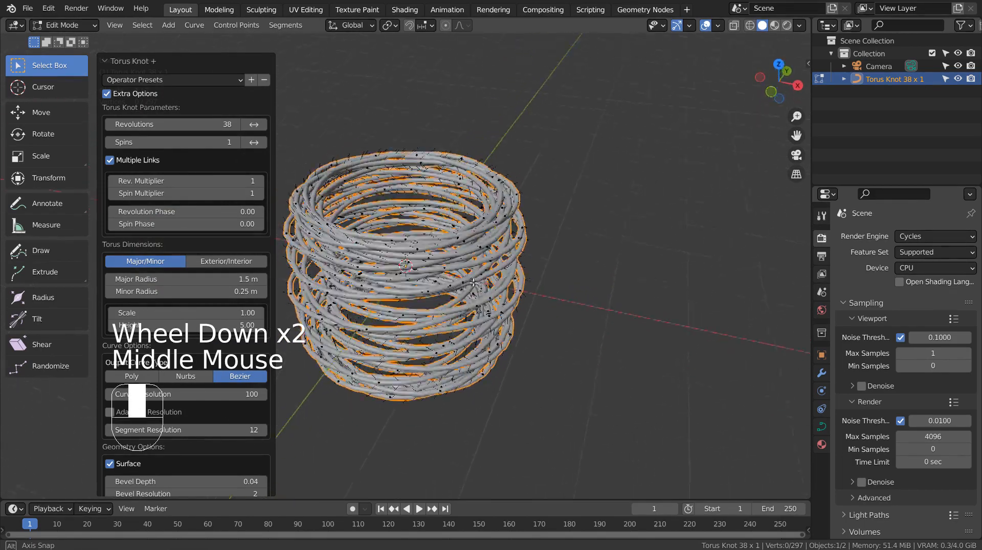
scroll(down, 3)
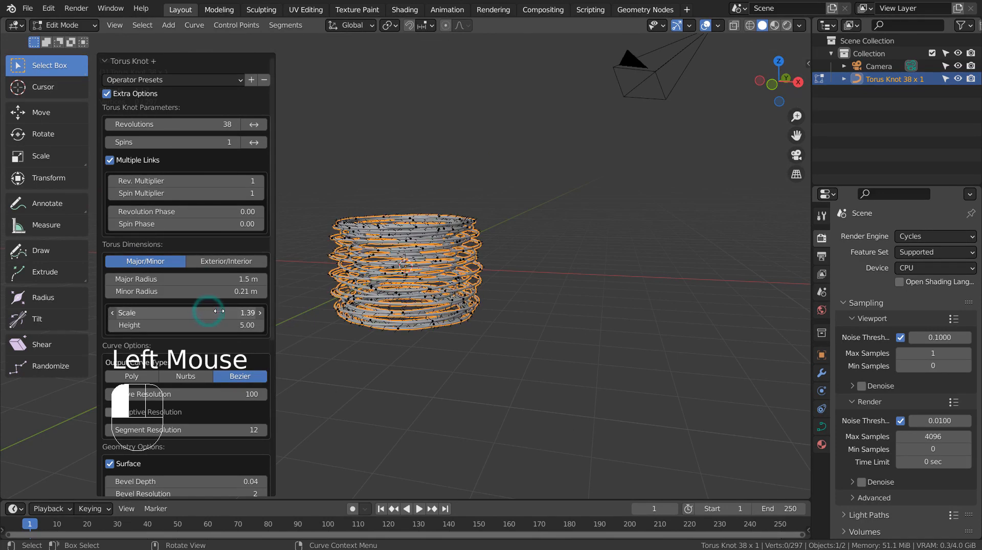
double_click(185, 312)
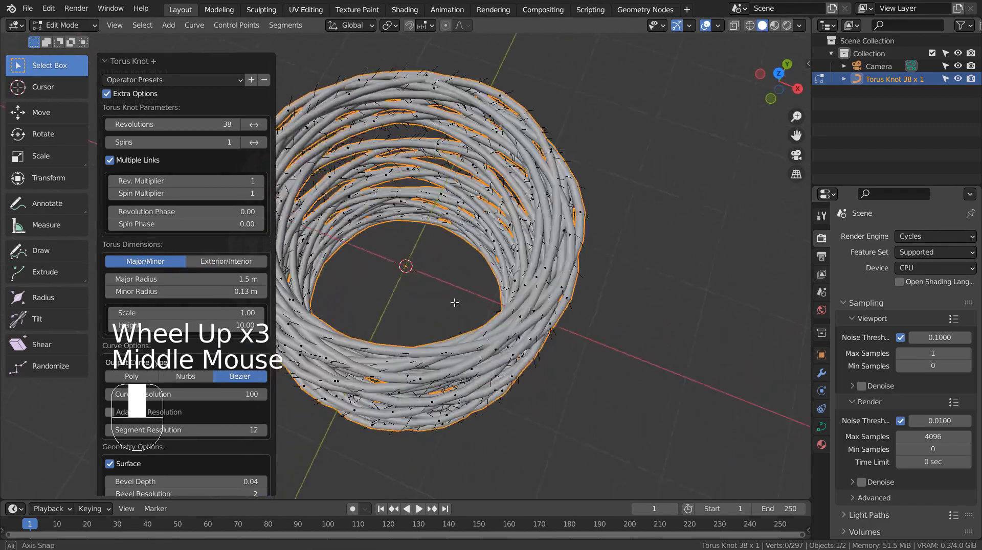
Step: Return to object mode, add subdivision level 3 and switch to front orthographic view
key(Tab)
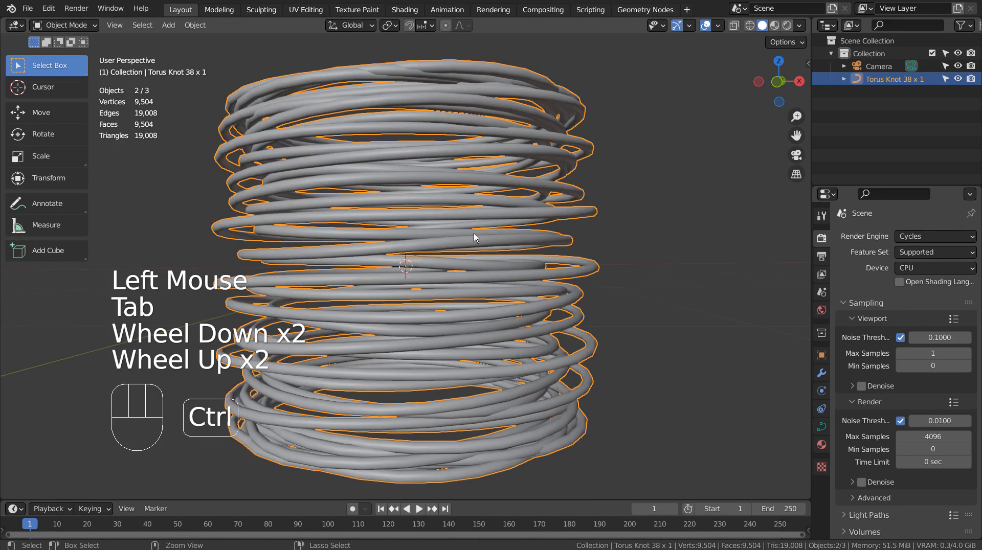
key(ctrl+3)
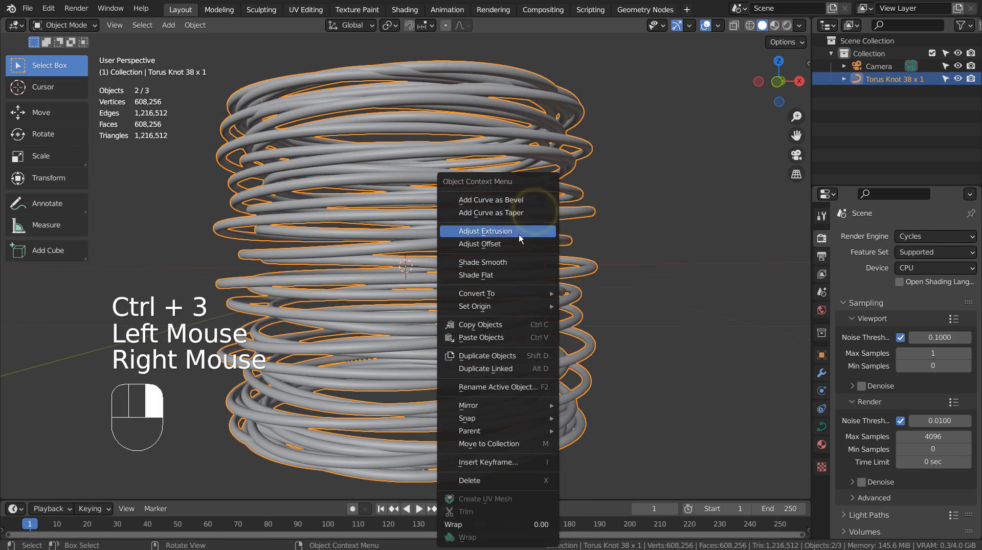
click(490, 231)
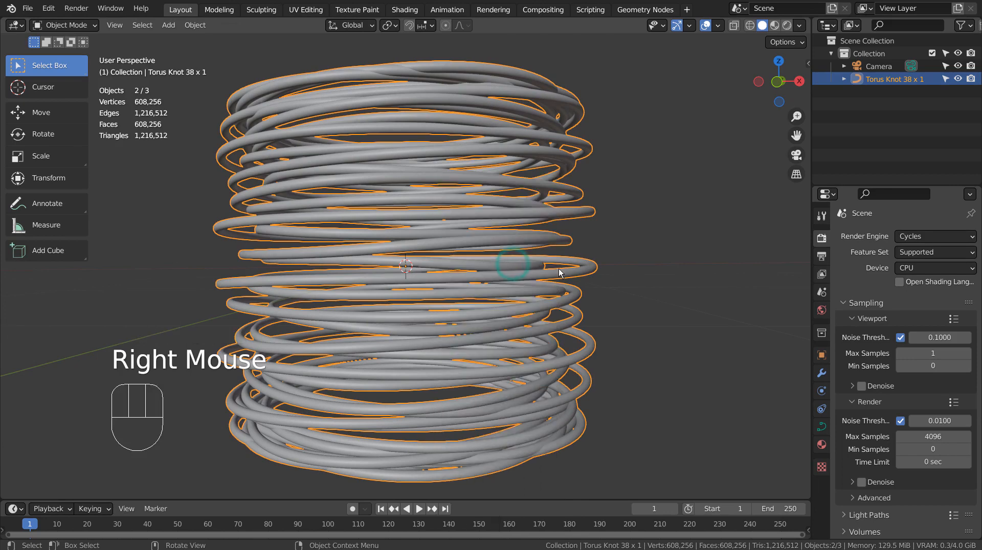
key(KP_1)
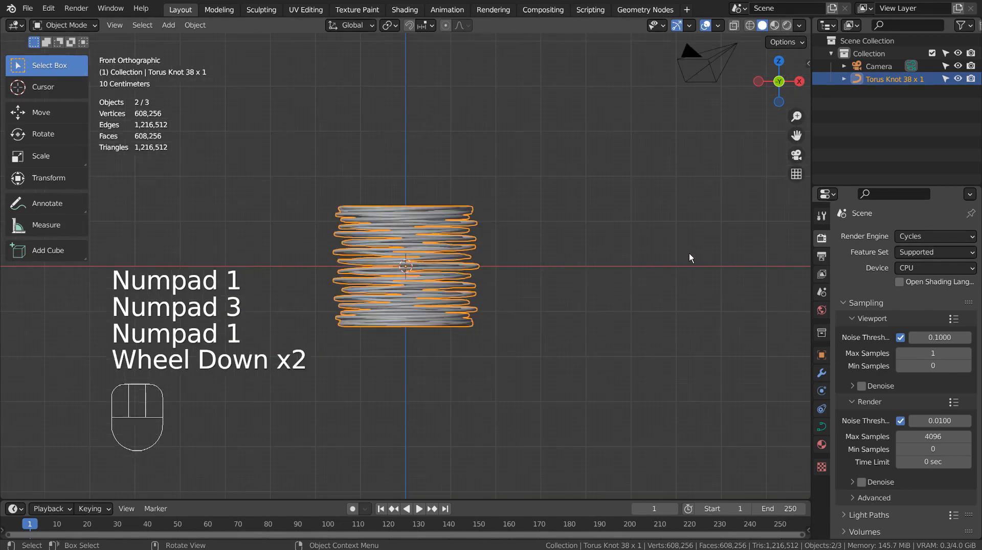
Step: Lay the coil raised on its side, stretch it 1.74 along X, and add a large plane
key(r)
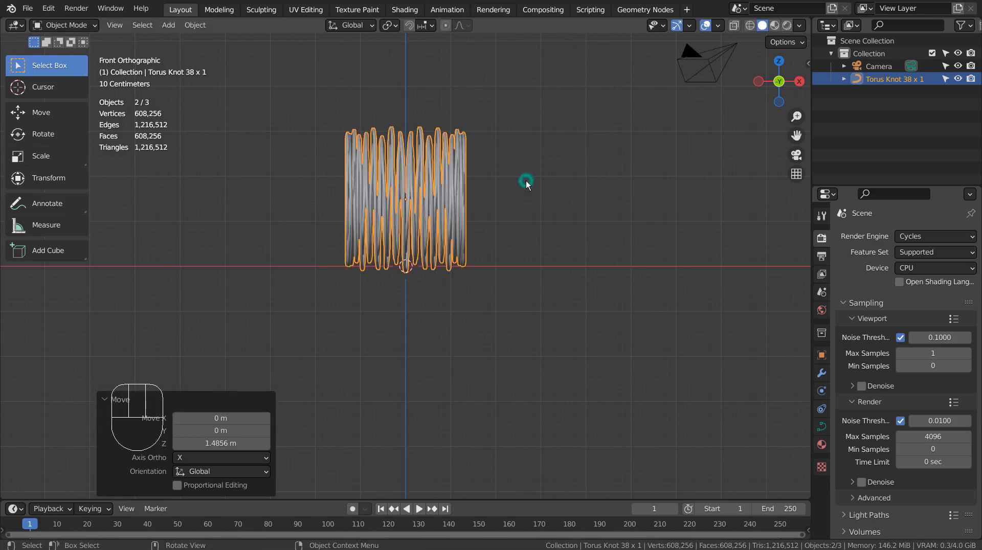
key(s)
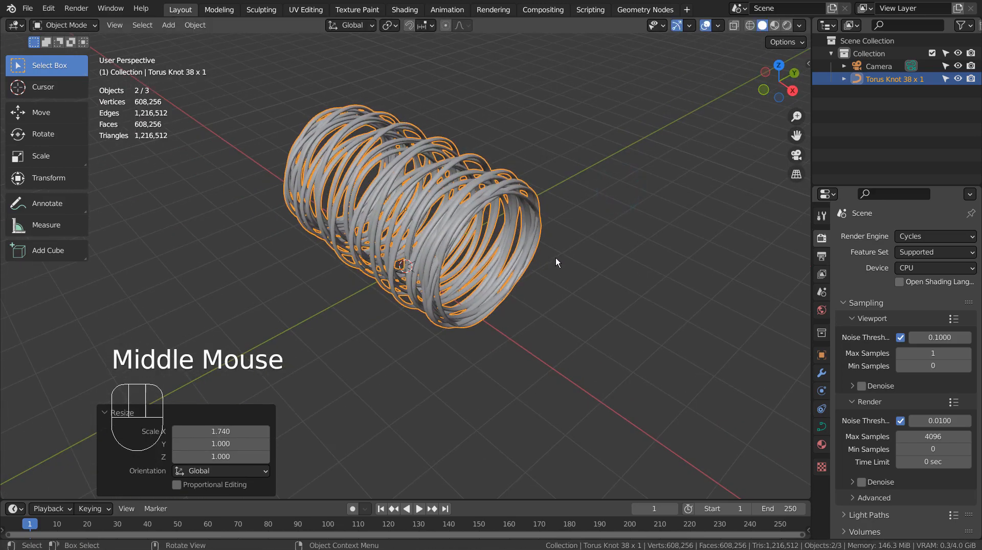
key(shift+a)
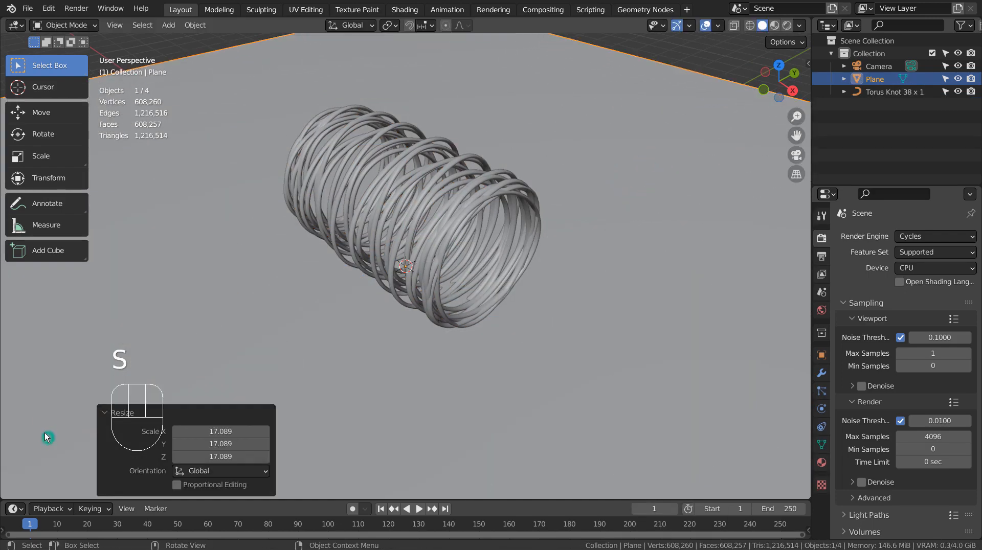
Step: Scale the ground plane to about 1.854, then select the torus knot
scroll(down, 3)
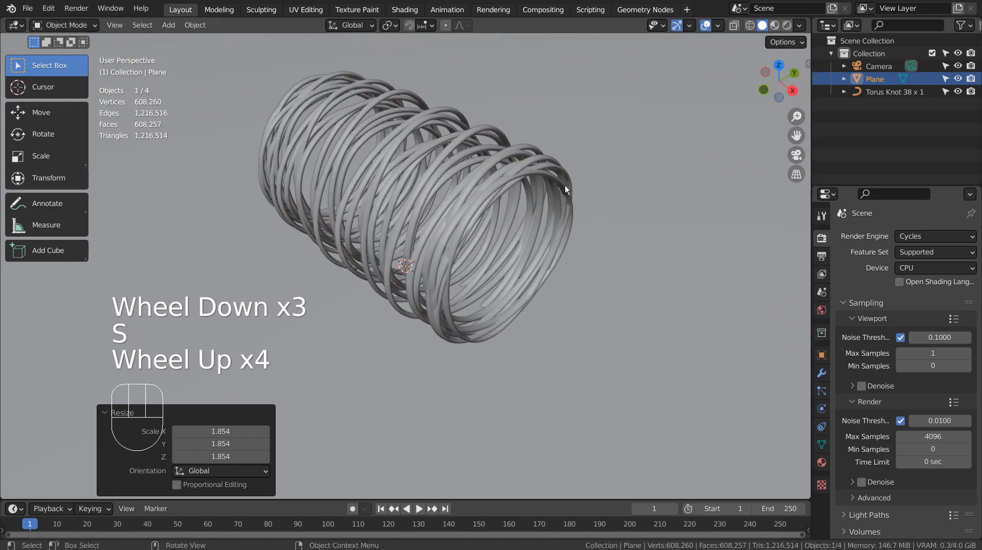
click(522, 185)
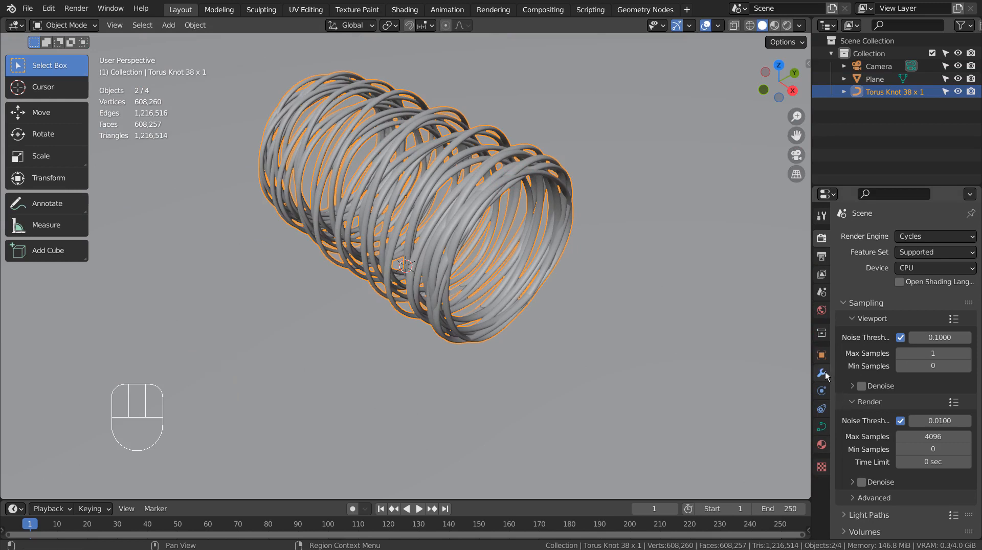
Step: Give the coil a new material with Metallic about 0.927, then select the plane
click(821, 443)
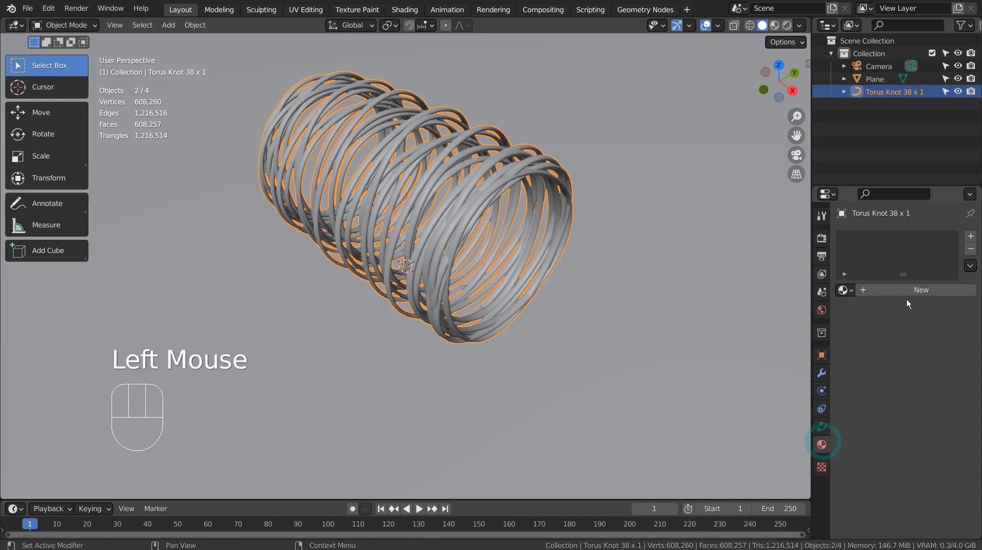
click(921, 289)
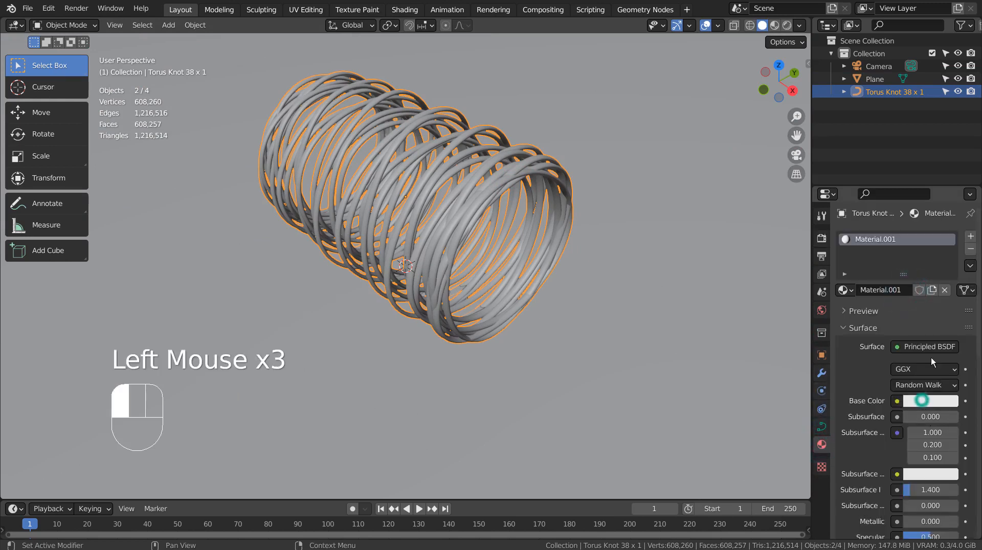
scroll(down, 3)
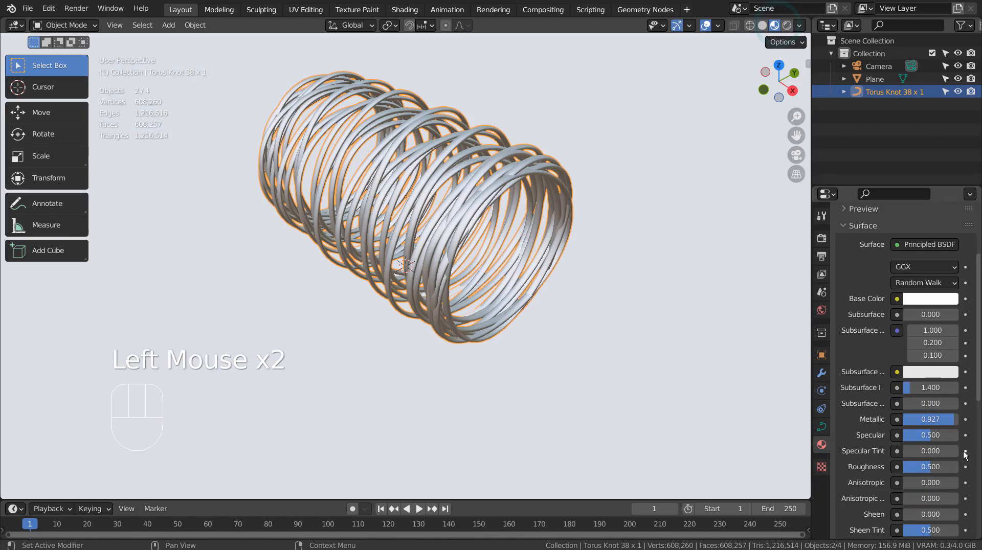
click(931, 466)
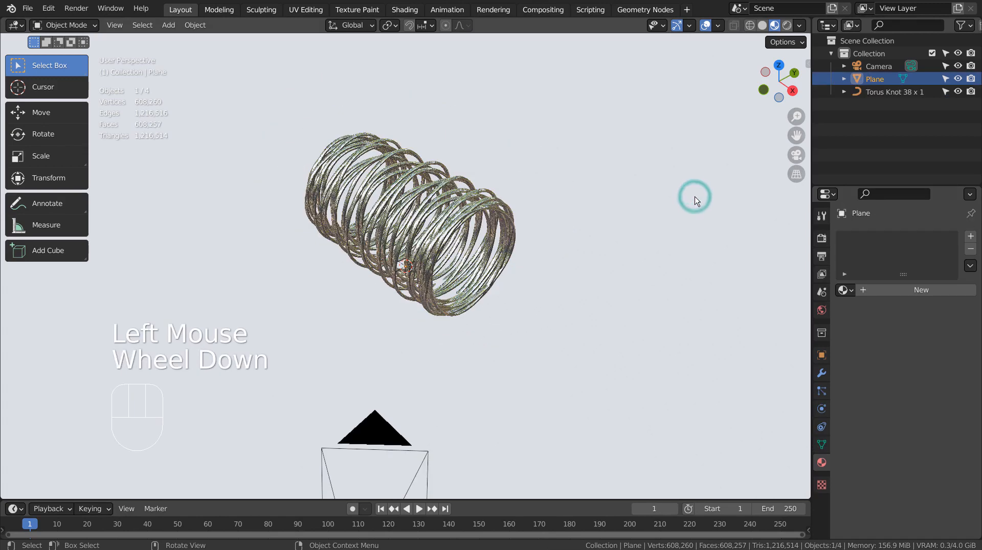
Step: Create a blue plane material with Metallic 0.908 and Roughness 0.096
click(821, 311)
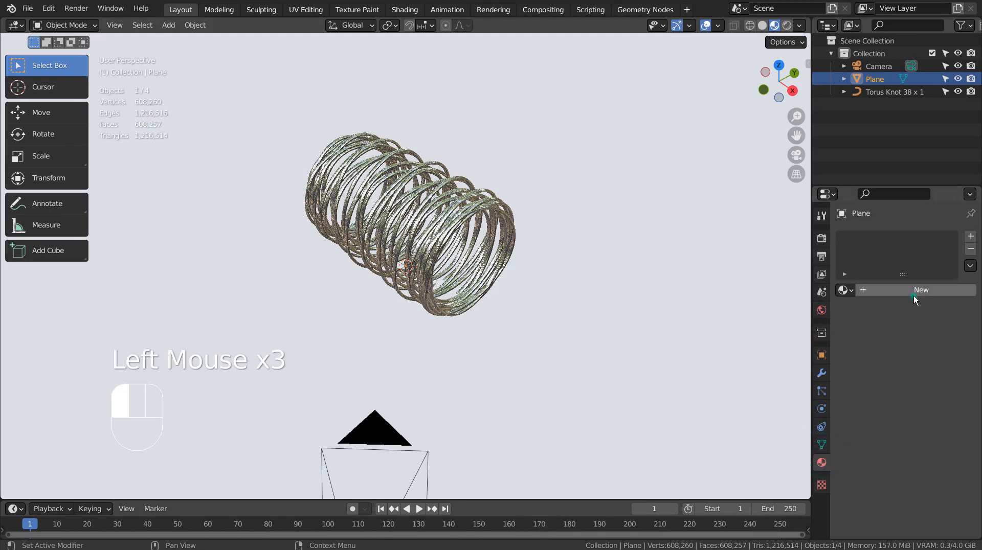
click(921, 290)
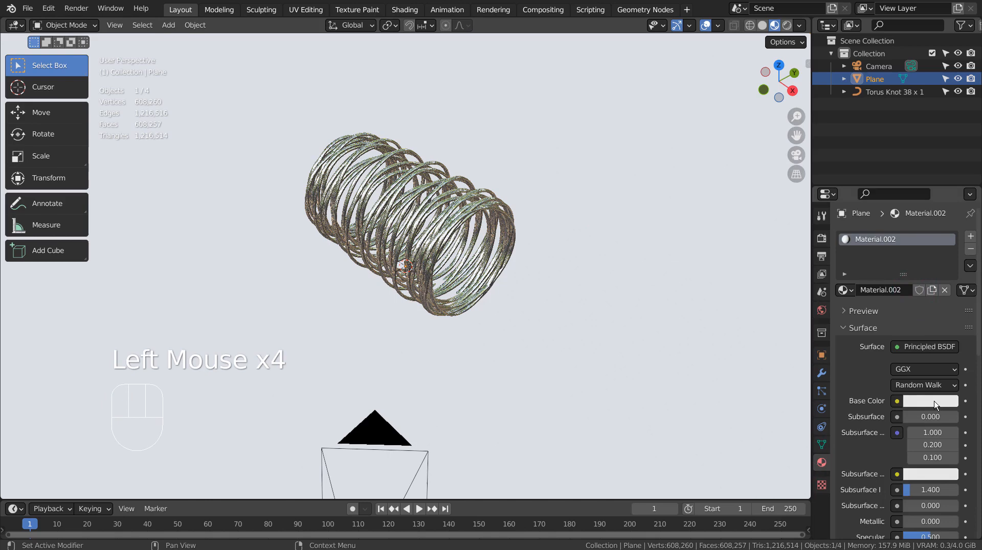
click(931, 401)
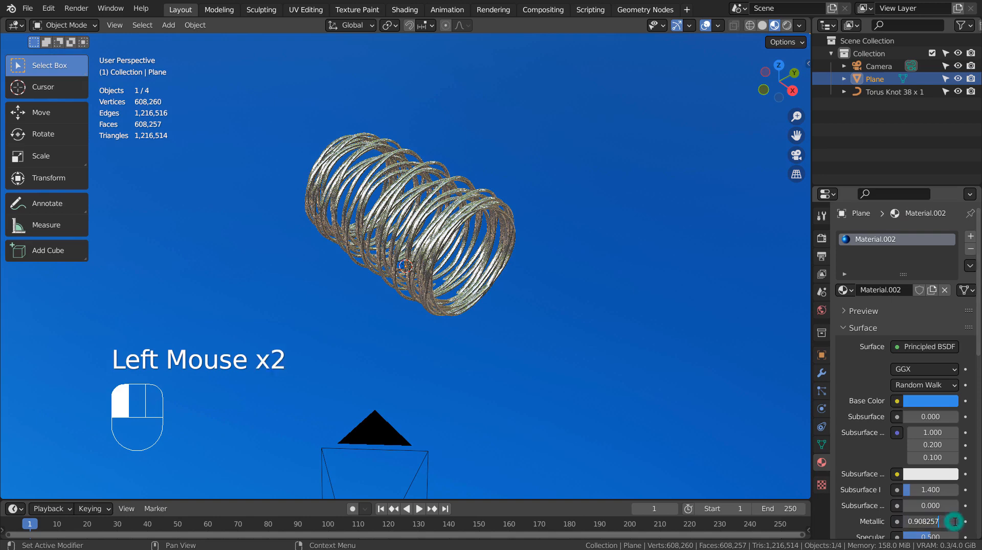
scroll(down, 3)
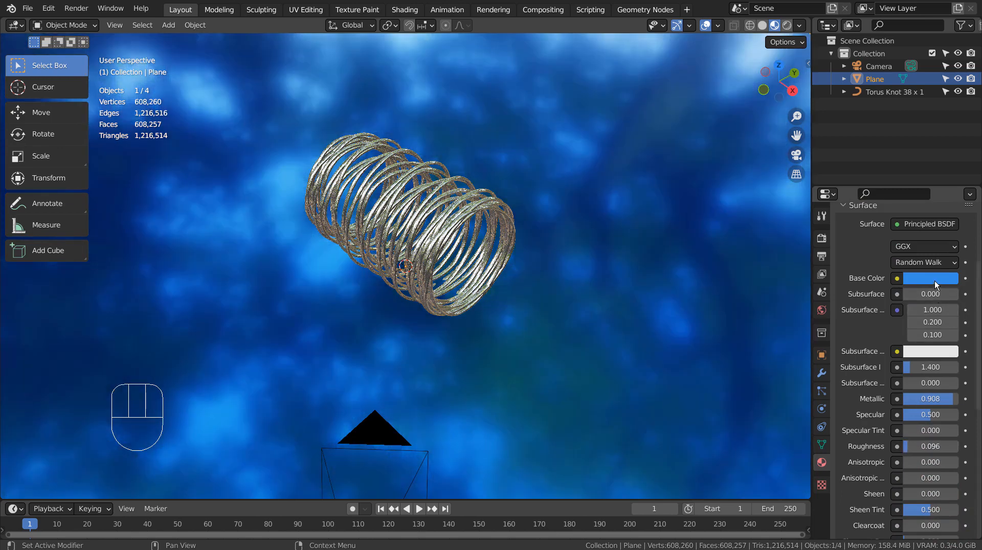
click(931, 278)
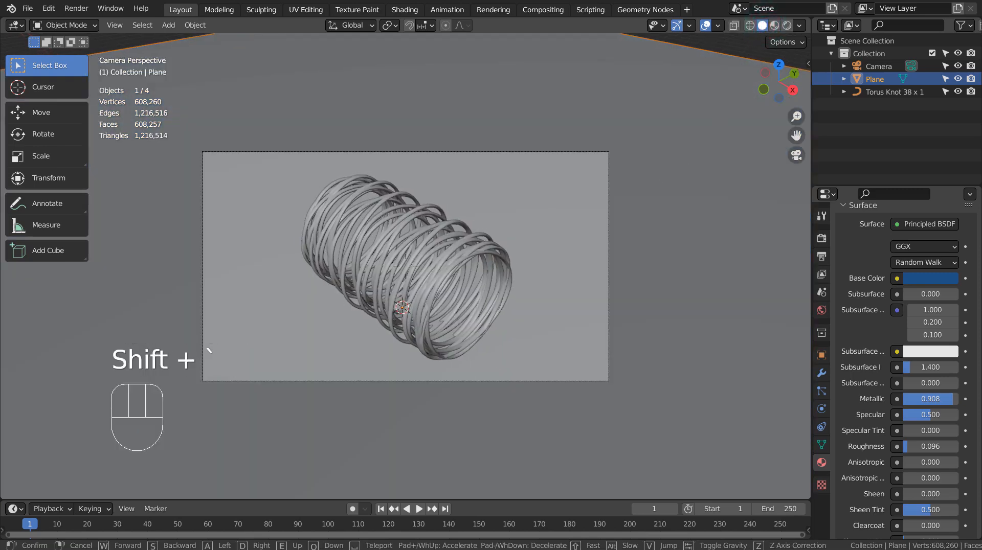
Step: Confirm the camera shot in rendered shading and set the forest.exr world Strength to 3
click(480, 257)
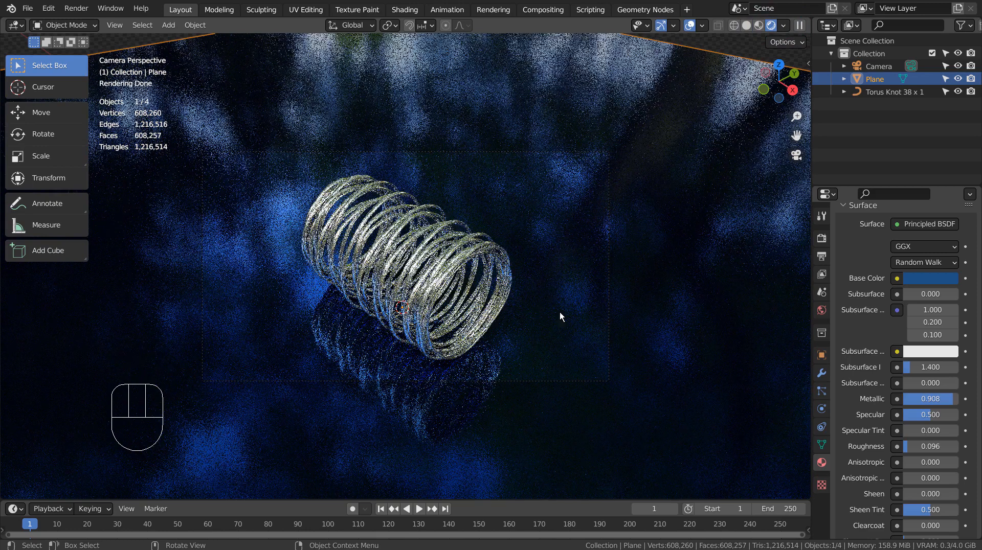
click(821, 306)
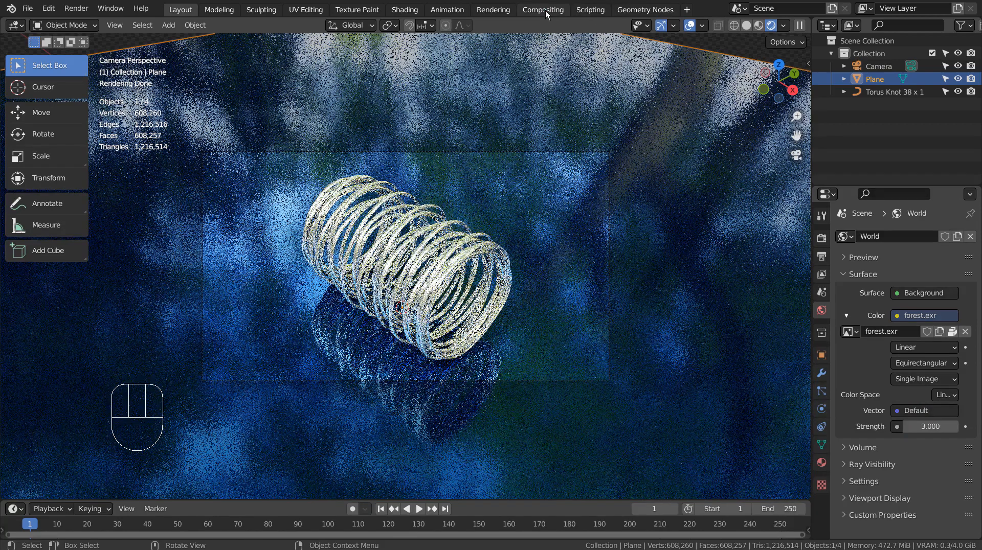
Step: In Compositing, feed Render Layers Image, Denoising Normal and Albedo into the Denoise node
click(542, 10)
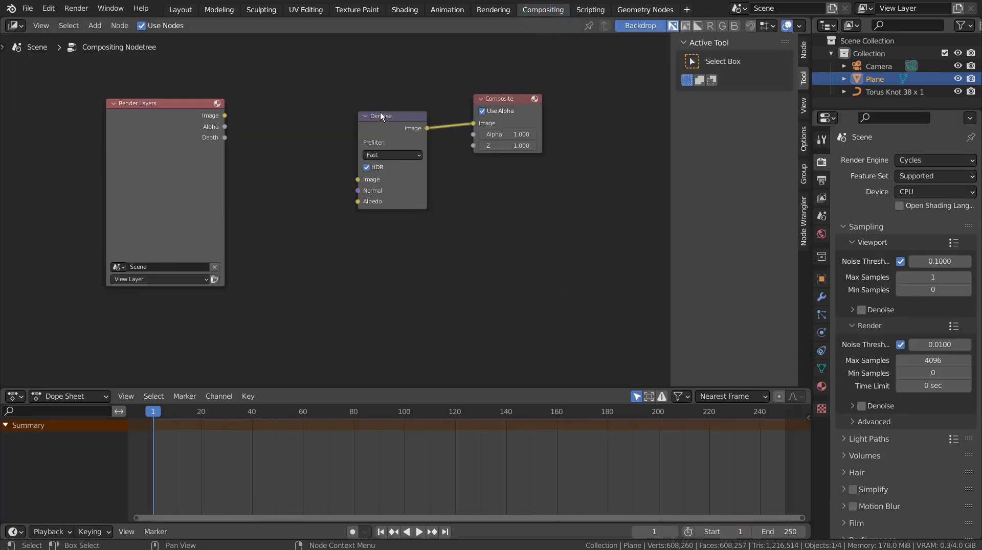
drag(225, 115, 359, 179)
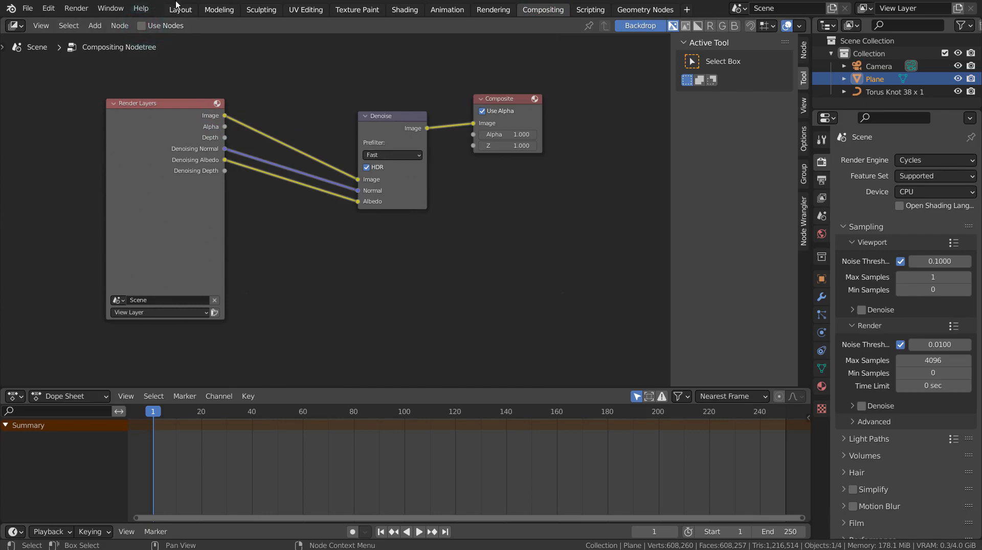
click(179, 9)
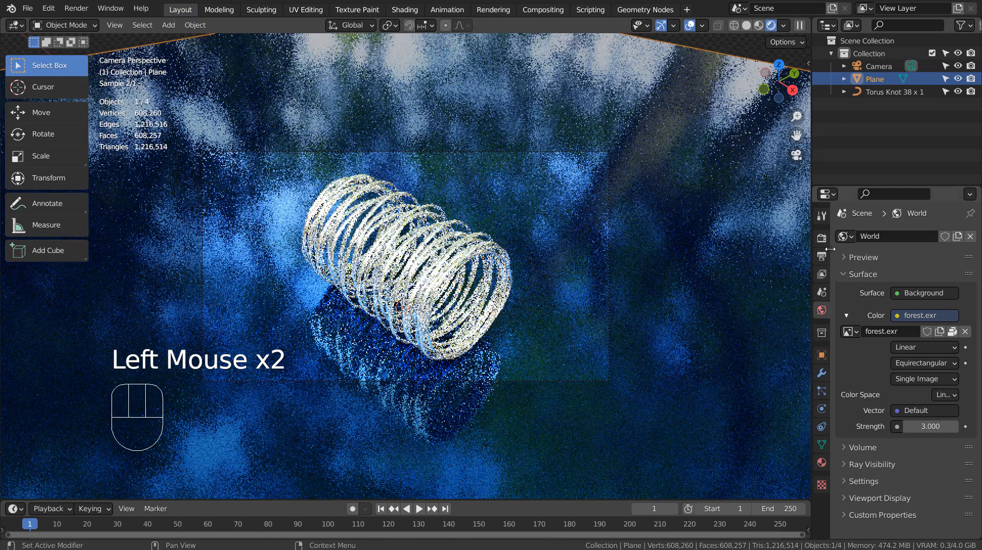
Step: Cap render samples at 16, save blueprint.blend, and start the final render
click(821, 217)
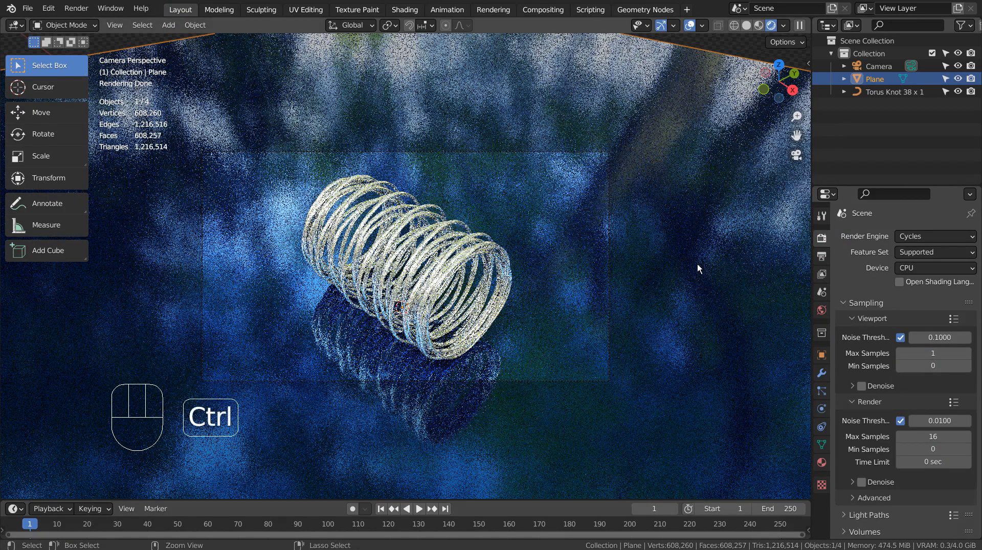
key(ctrl+s)
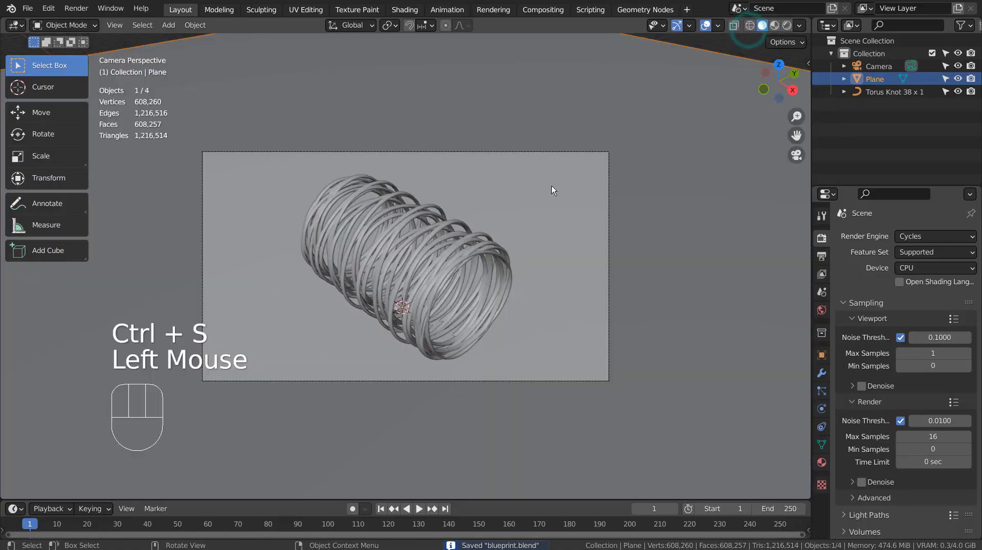
key(F12)
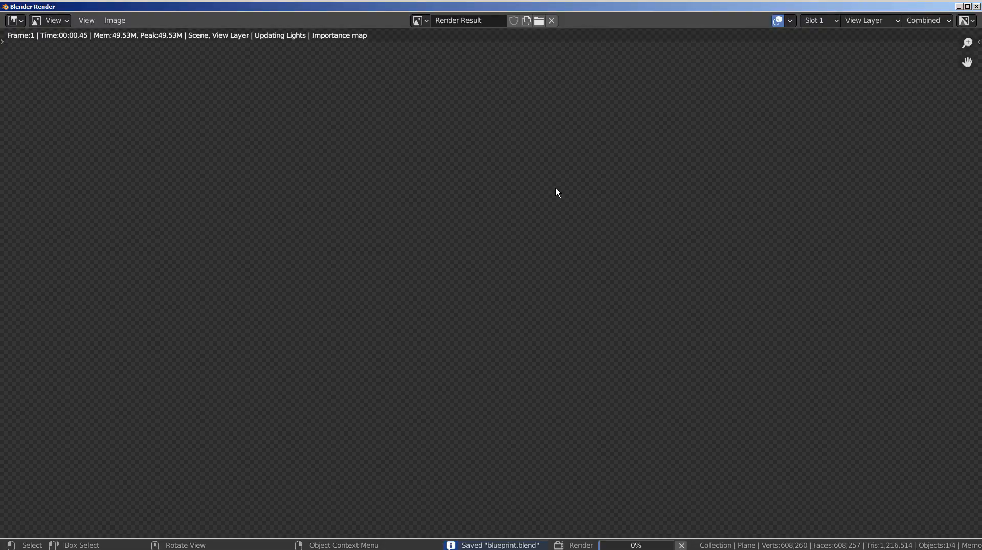